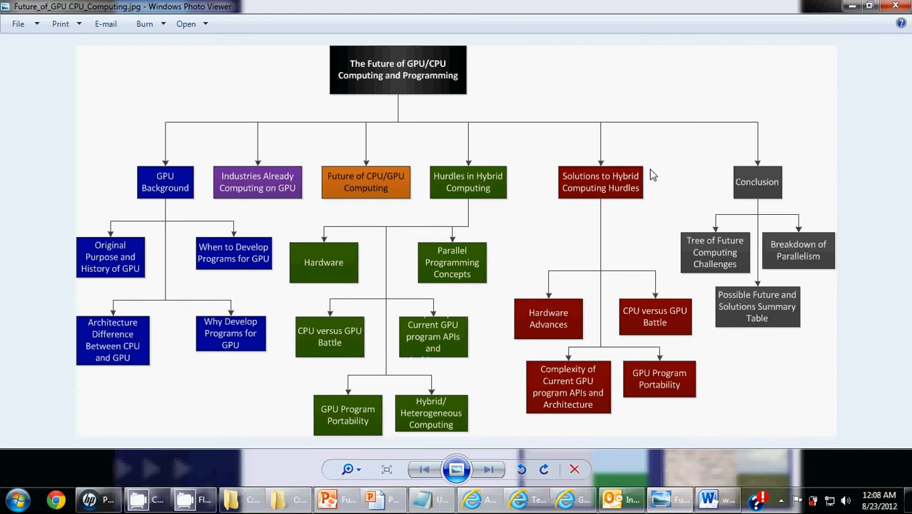
pyautogui.moveTo(97, 263)
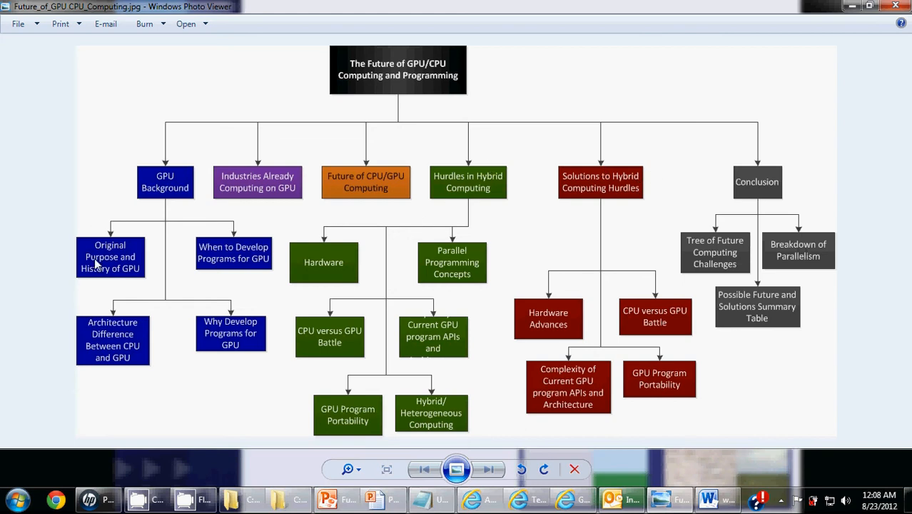
pyautogui.moveTo(261, 372)
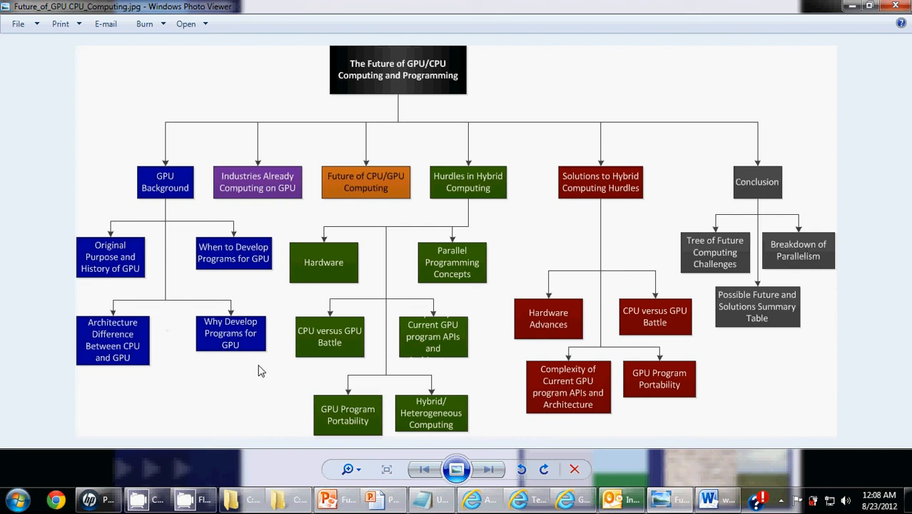
pyautogui.moveTo(122, 371)
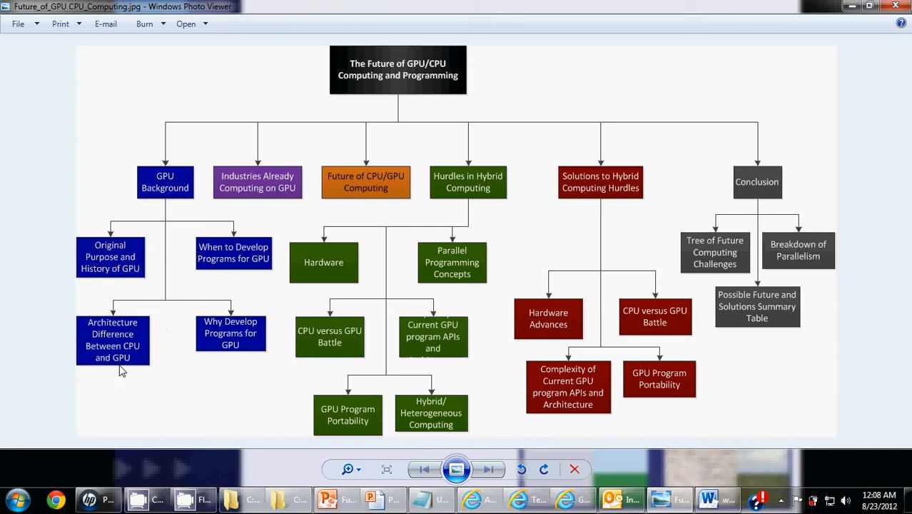
pyautogui.moveTo(265, 298)
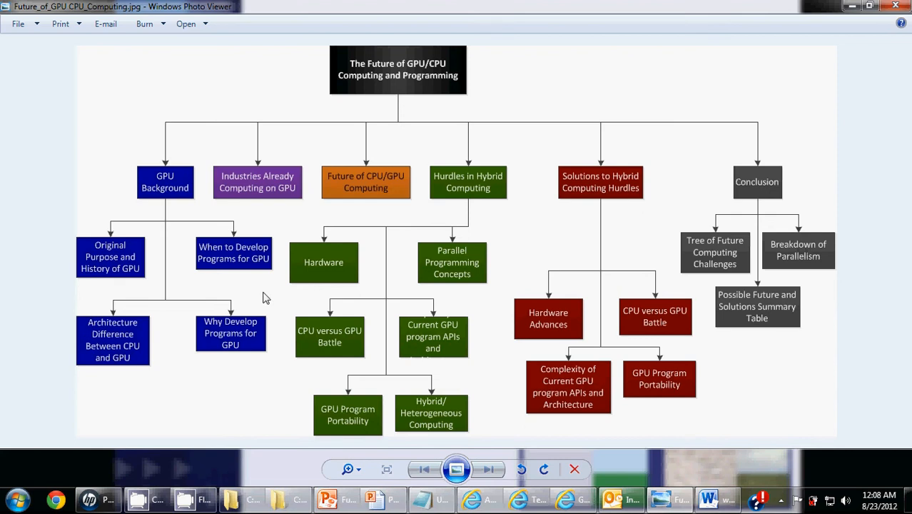
pyautogui.moveTo(853, 5)
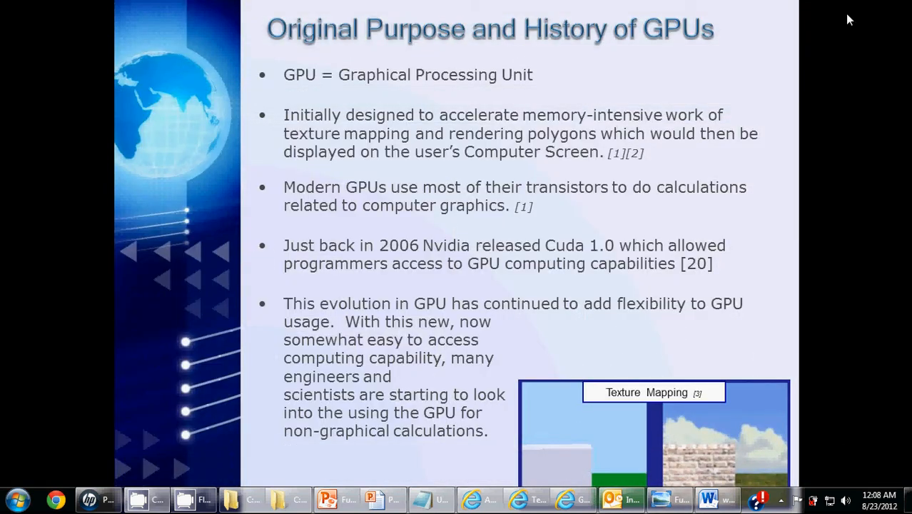
pyautogui.moveTo(897, 77)
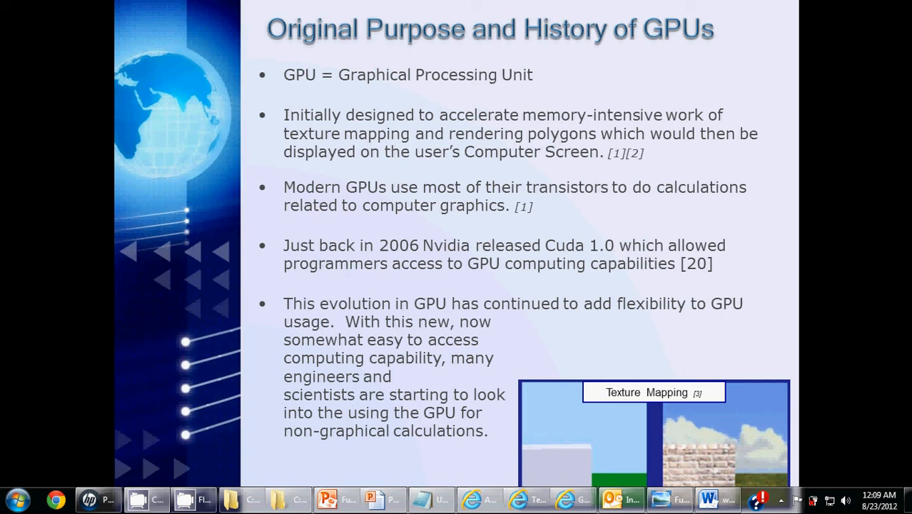
pyautogui.moveTo(794, 320)
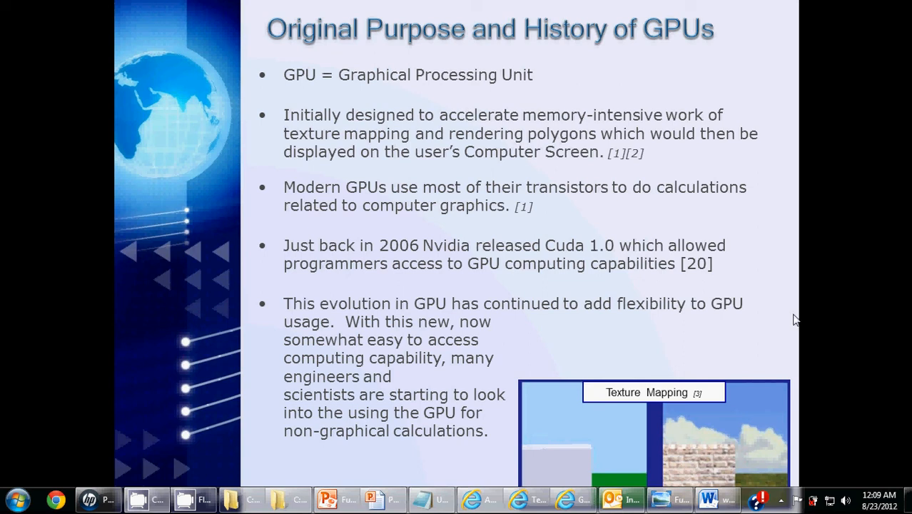
pyautogui.moveTo(597, 469)
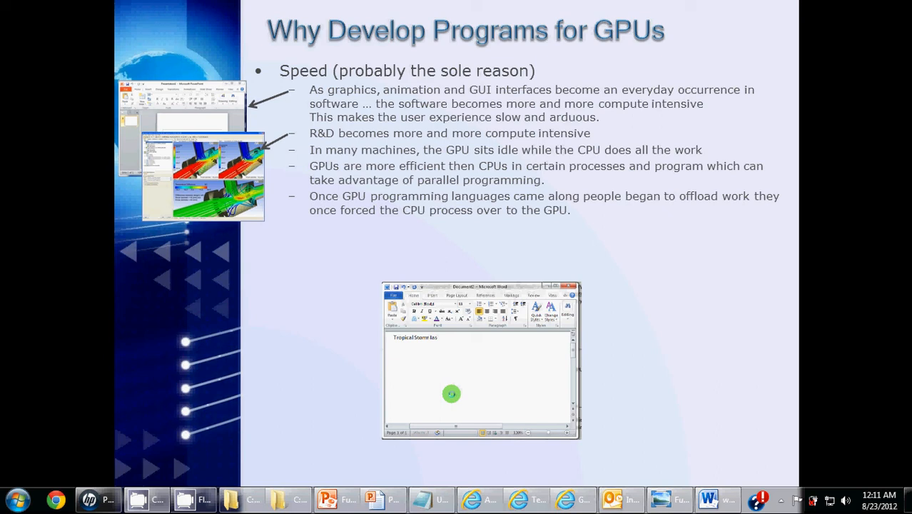
pyautogui.moveTo(504, 274)
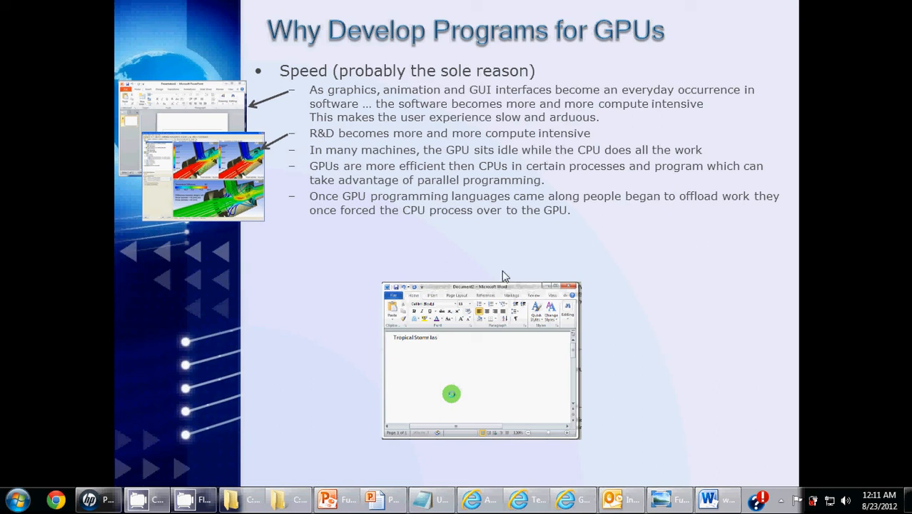
pyautogui.moveTo(469, 343)
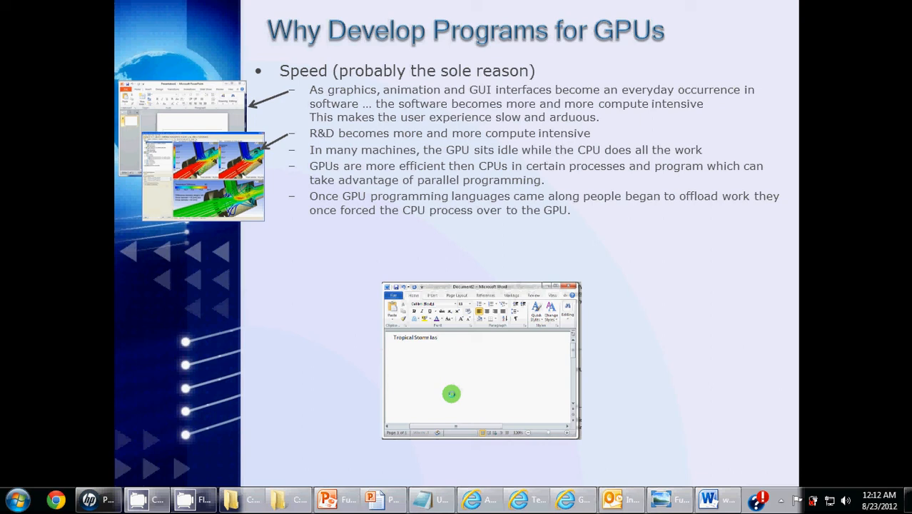
pyautogui.moveTo(664, 354)
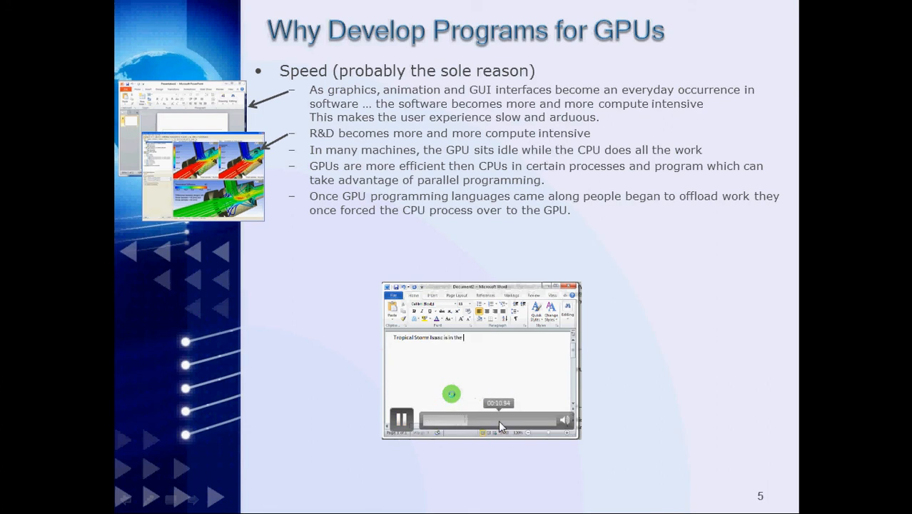
# Let the embedded graphics-card video keep playing on the GPU speed slide.
pyautogui.write('Caribbean')
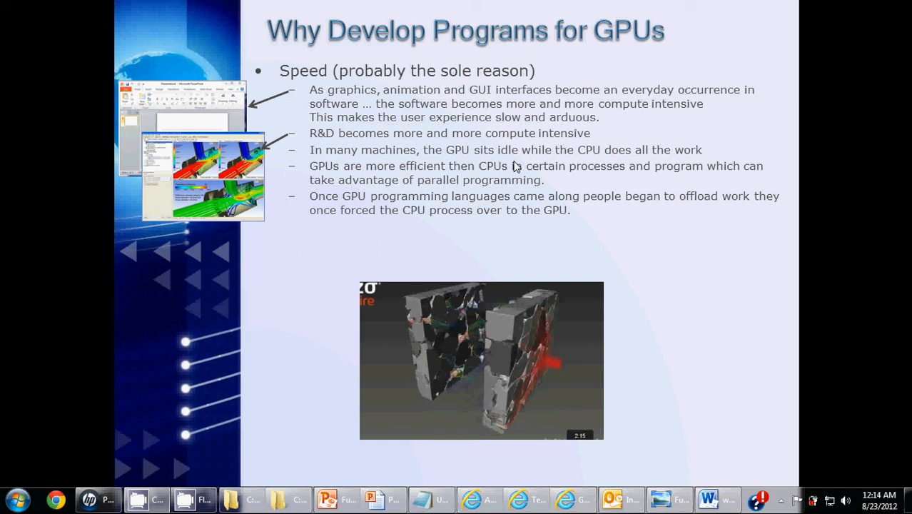
pyautogui.moveTo(622, 191)
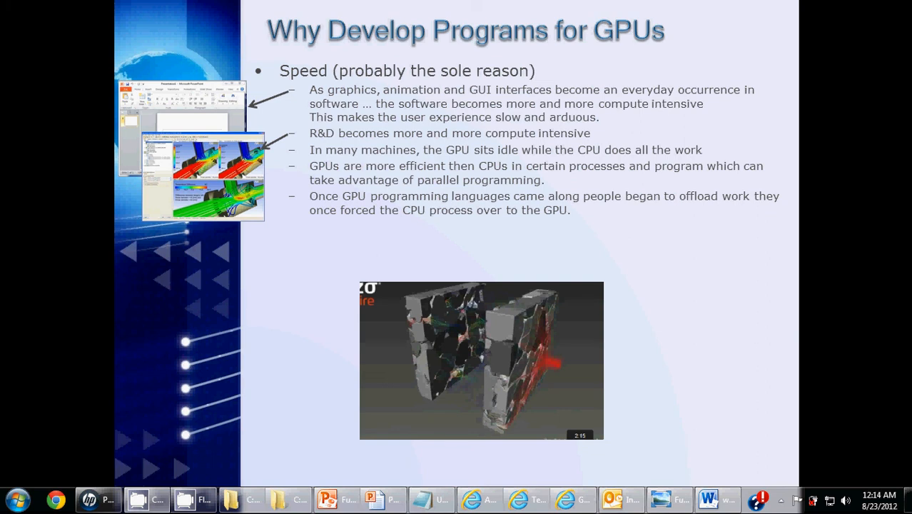
pyautogui.moveTo(611, 208)
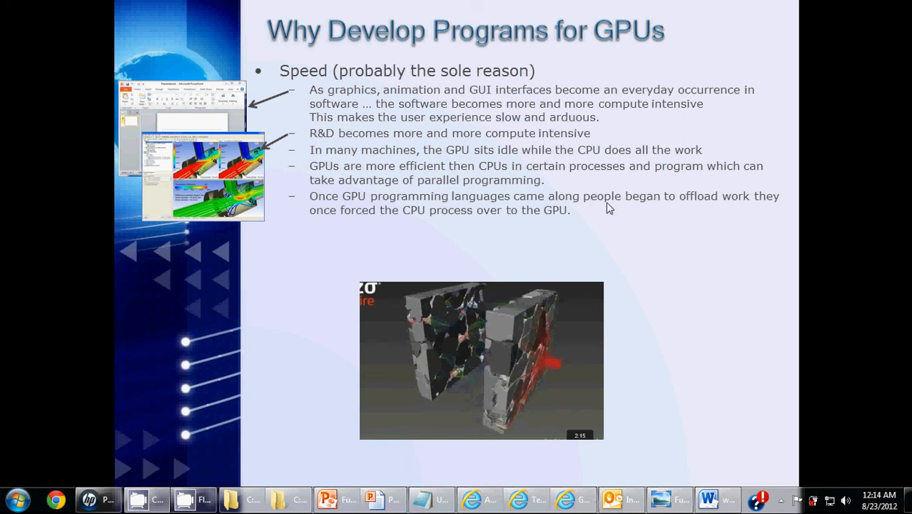
pyautogui.moveTo(627, 211)
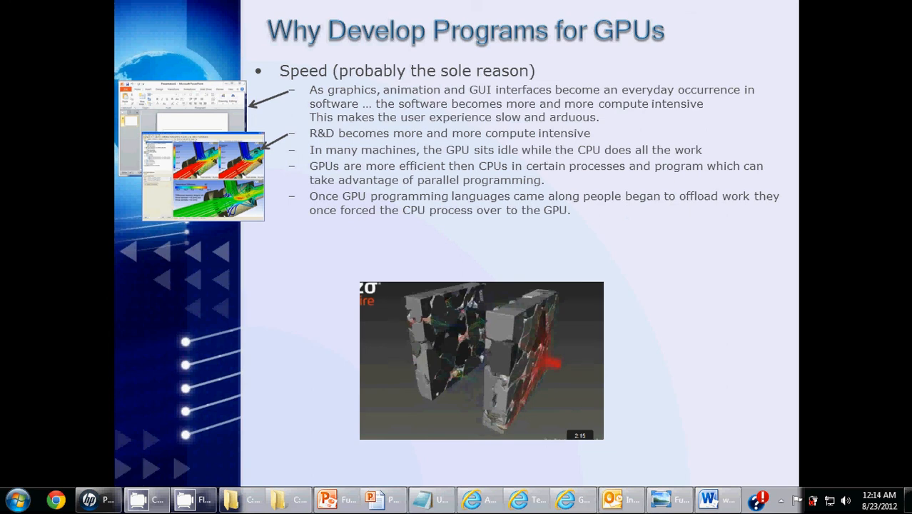
# Advance to show the CAUTION bullets comparing CPU and GPU speed as apples and oranges.
pyautogui.press('right')
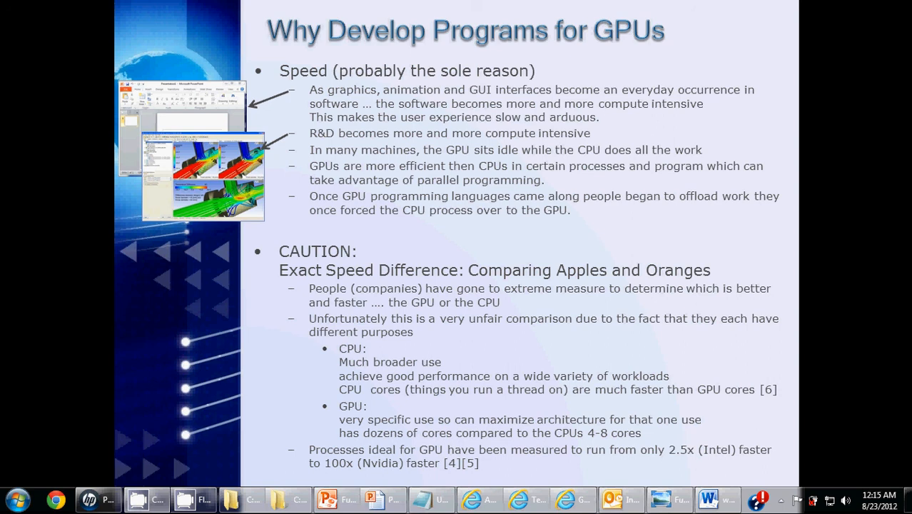
pyautogui.moveTo(680, 334)
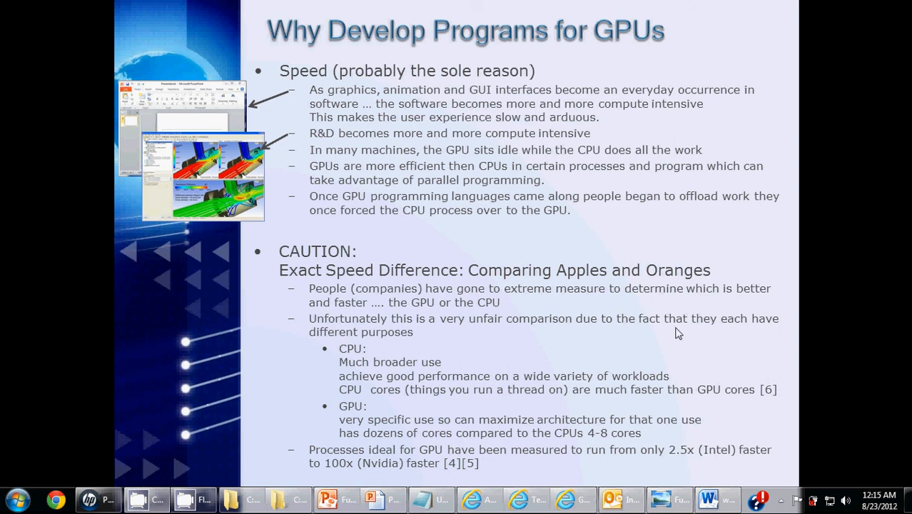
pyautogui.moveTo(425, 366)
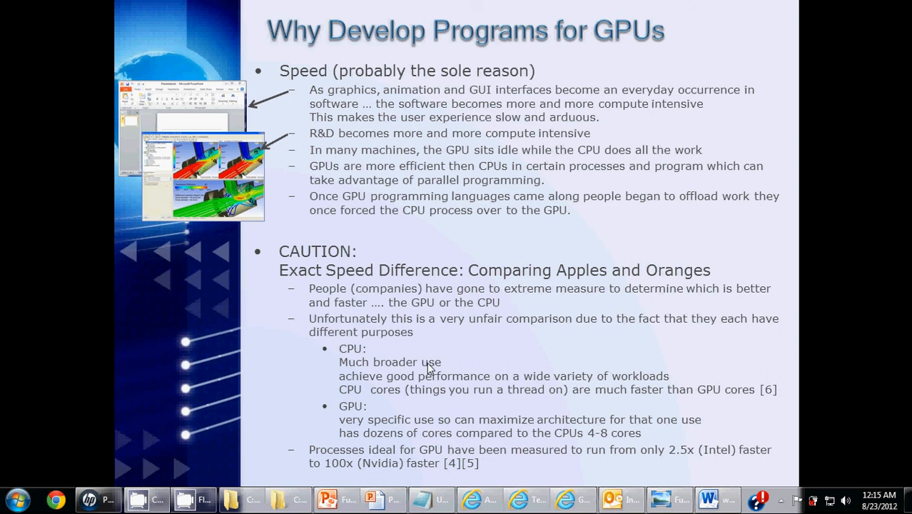
pyautogui.moveTo(453, 408)
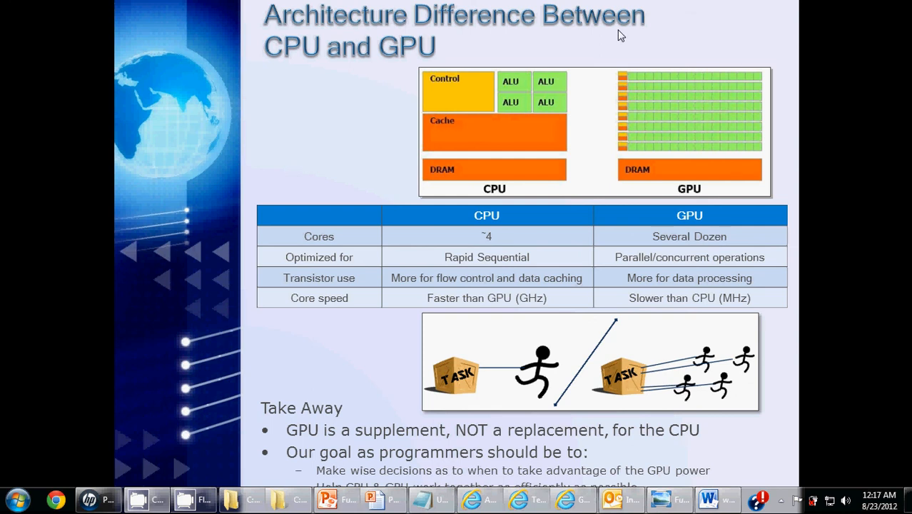
pyautogui.moveTo(694, 121)
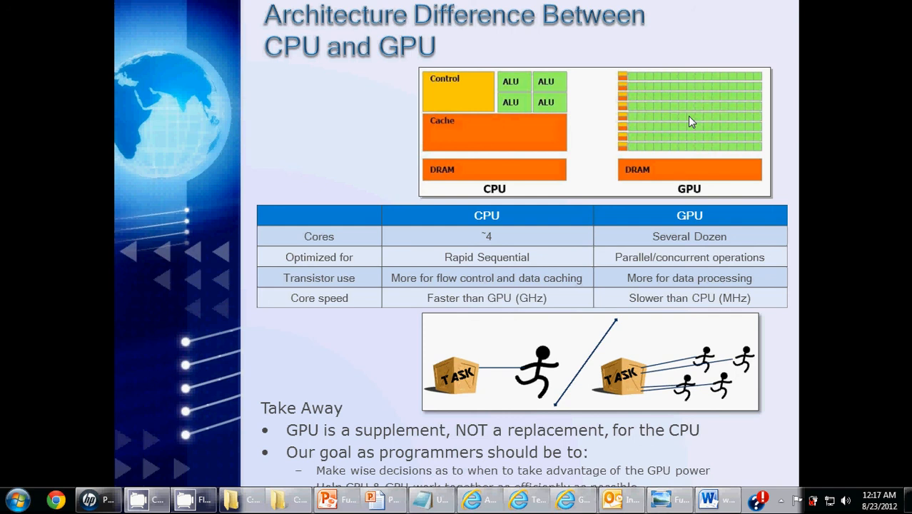
pyautogui.moveTo(643, 83)
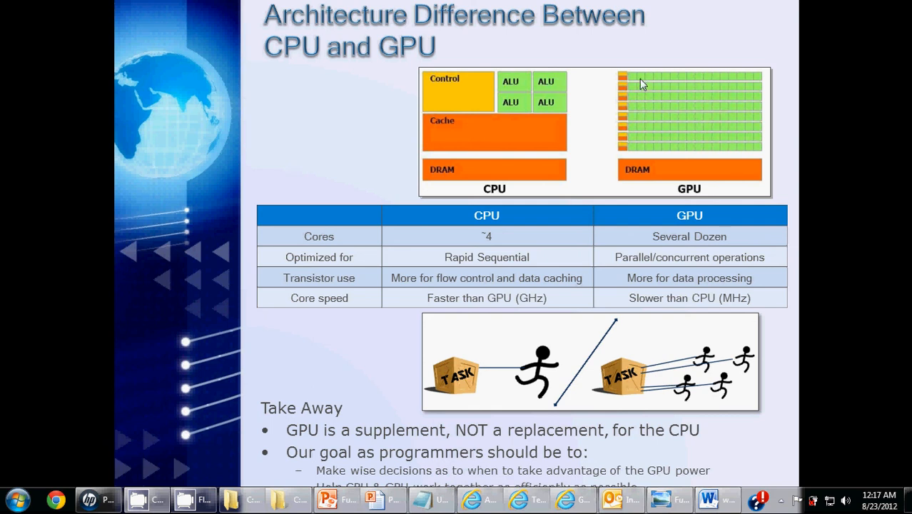
pyautogui.moveTo(712, 123)
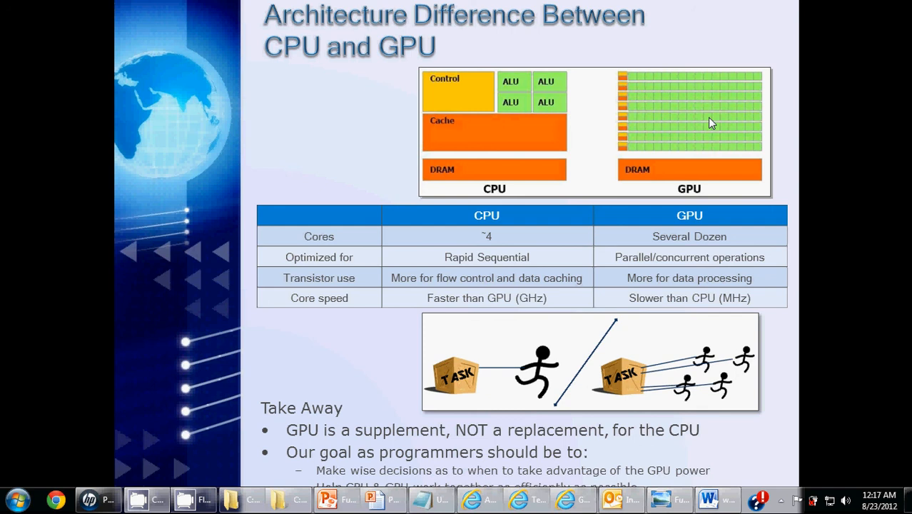
pyautogui.moveTo(544, 203)
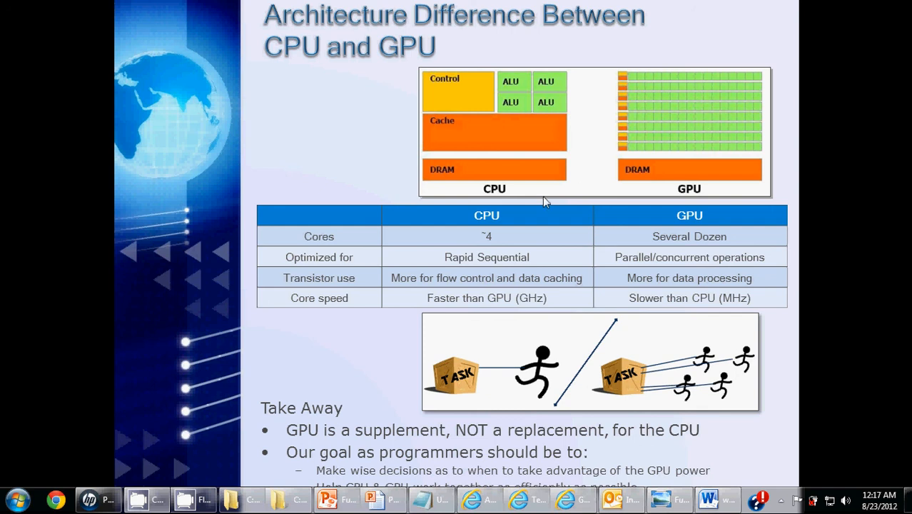
pyautogui.moveTo(488, 225)
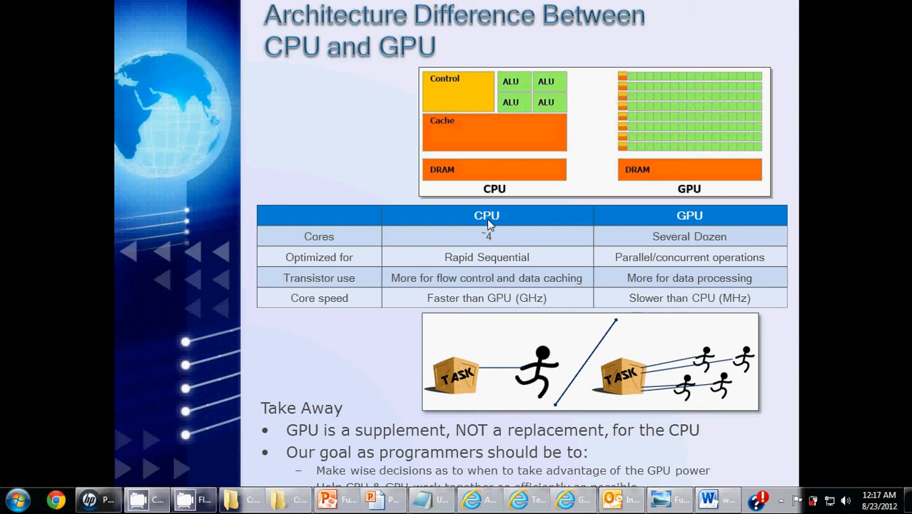
pyautogui.moveTo(317, 289)
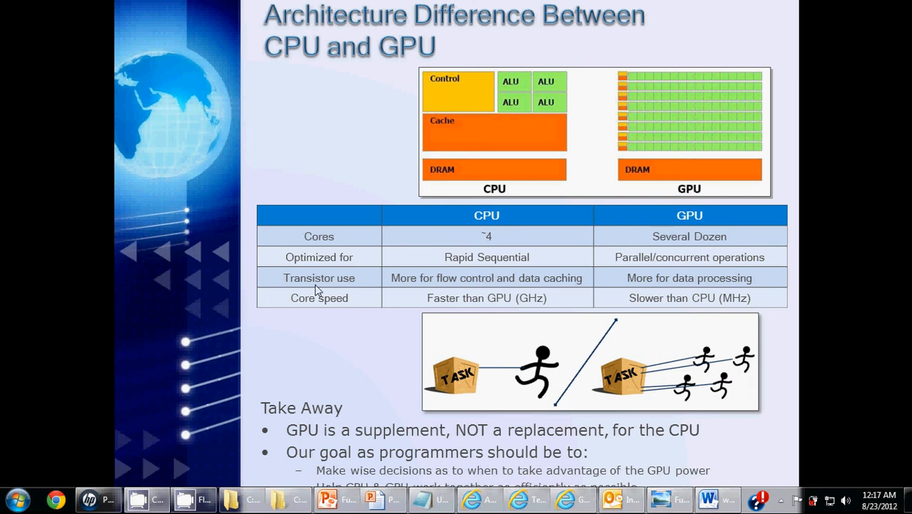
pyautogui.moveTo(465, 270)
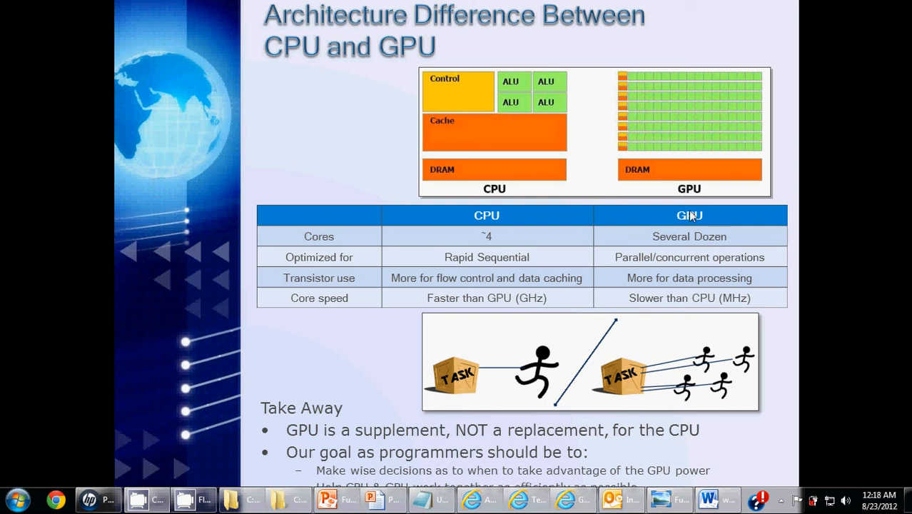
pyautogui.moveTo(654, 263)
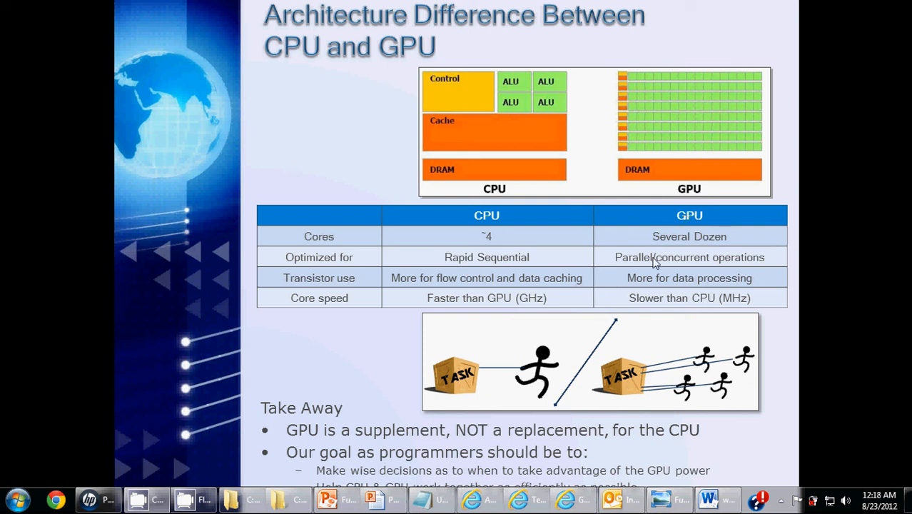
pyautogui.moveTo(620, 270)
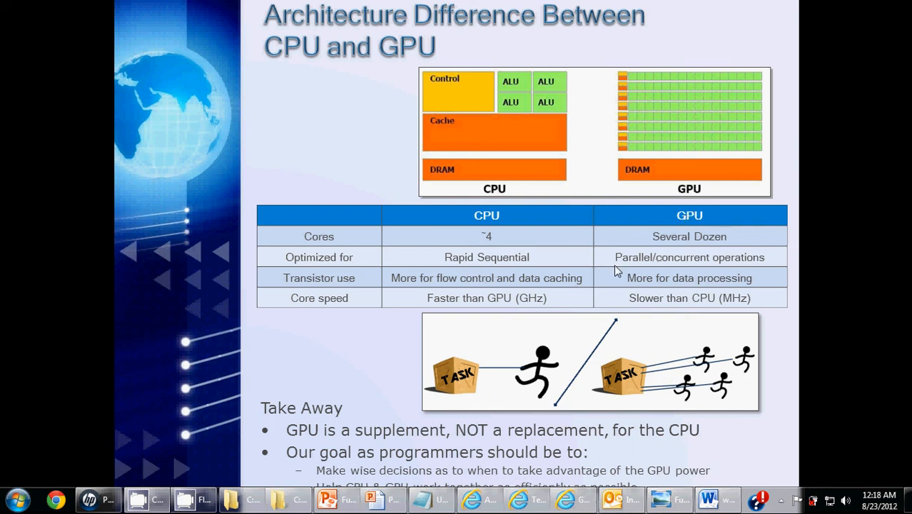
pyautogui.moveTo(648, 271)
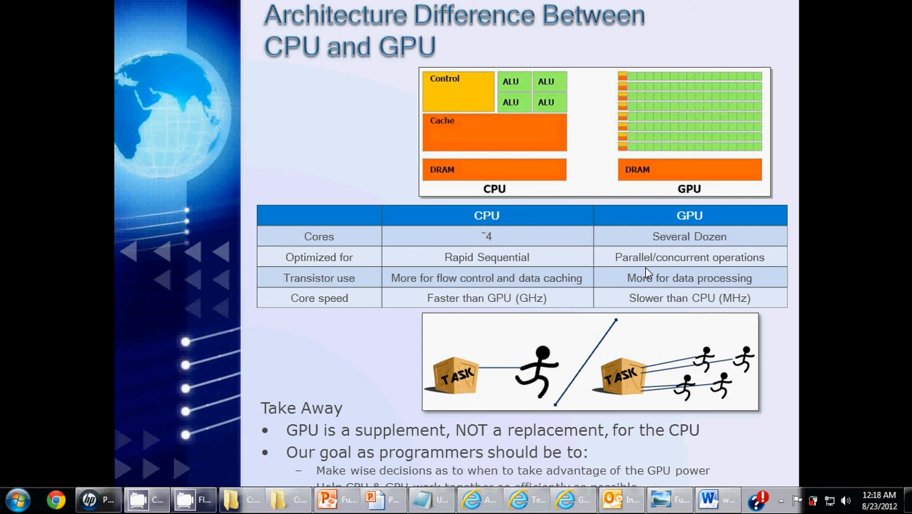
pyautogui.moveTo(320, 308)
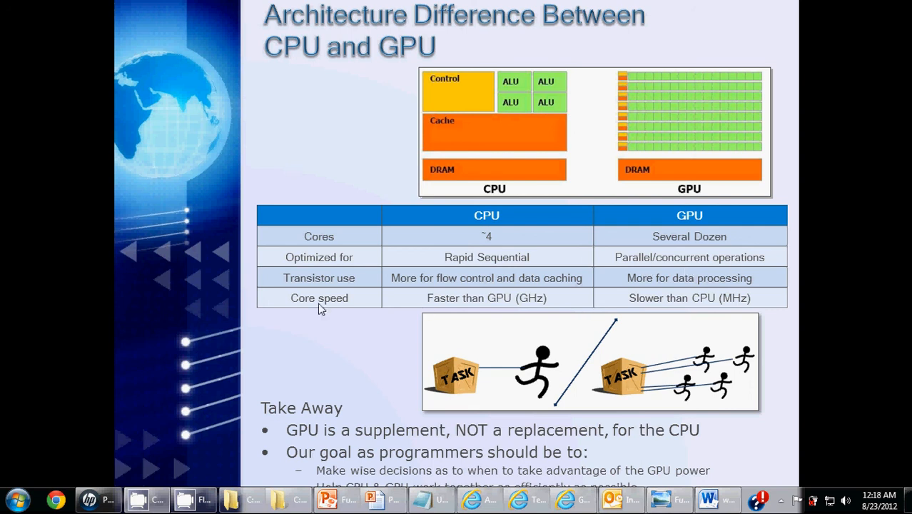
pyautogui.moveTo(345, 289)
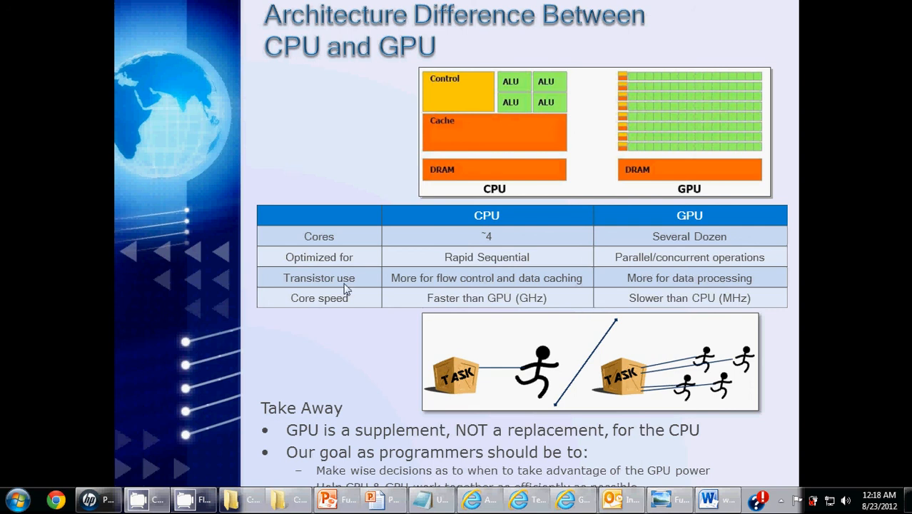
pyautogui.moveTo(448, 296)
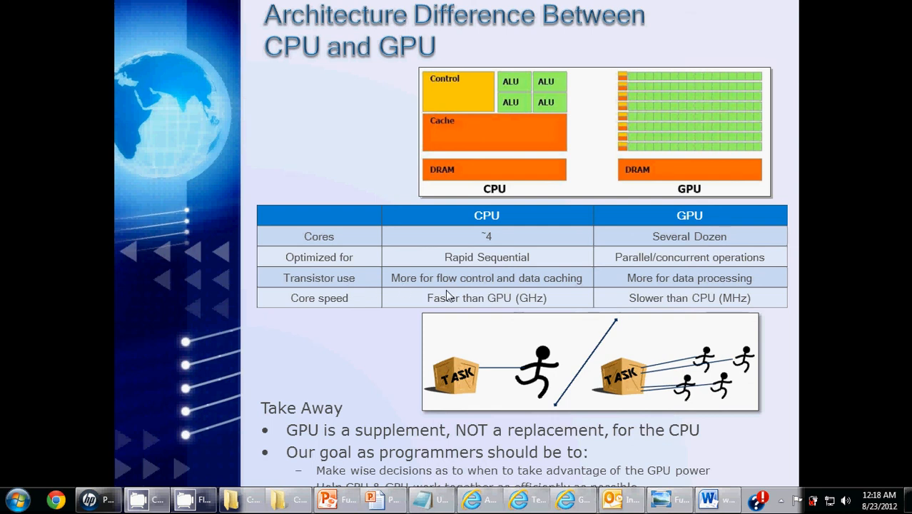
pyautogui.moveTo(617, 282)
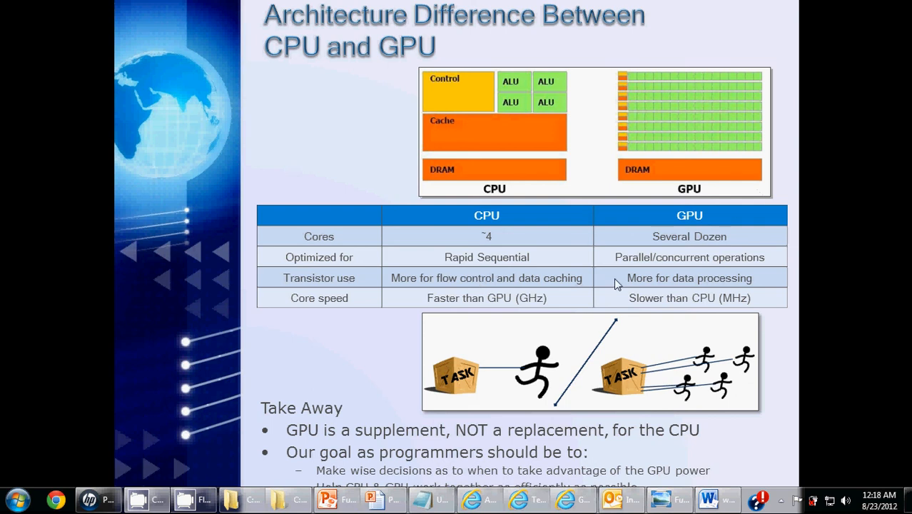
pyautogui.moveTo(659, 290)
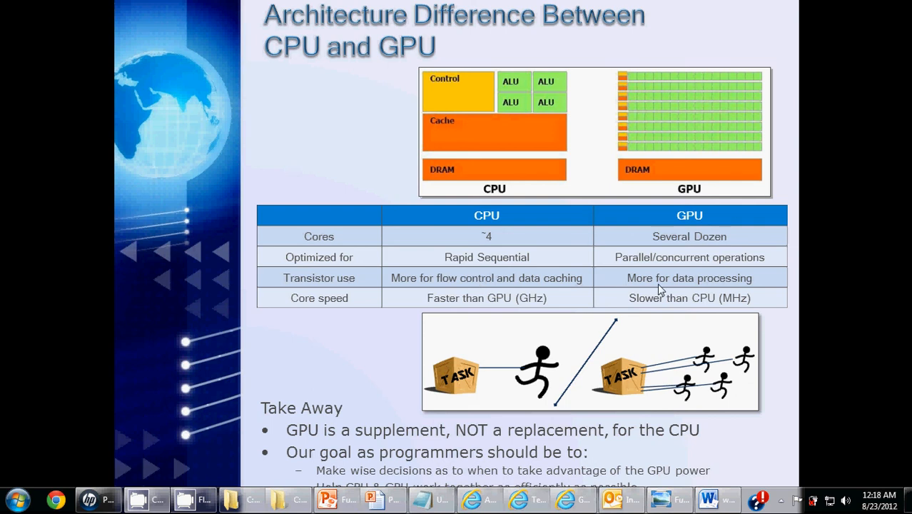
pyautogui.moveTo(484, 226)
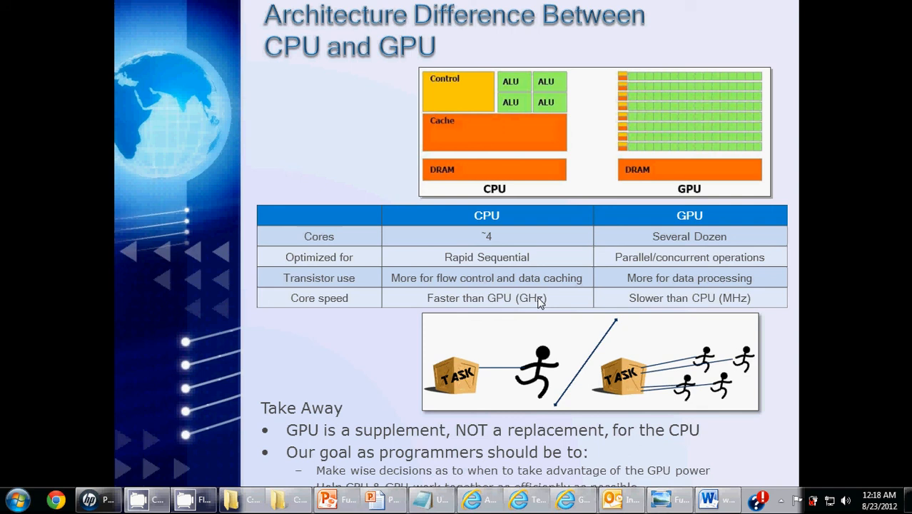
pyautogui.moveTo(710, 294)
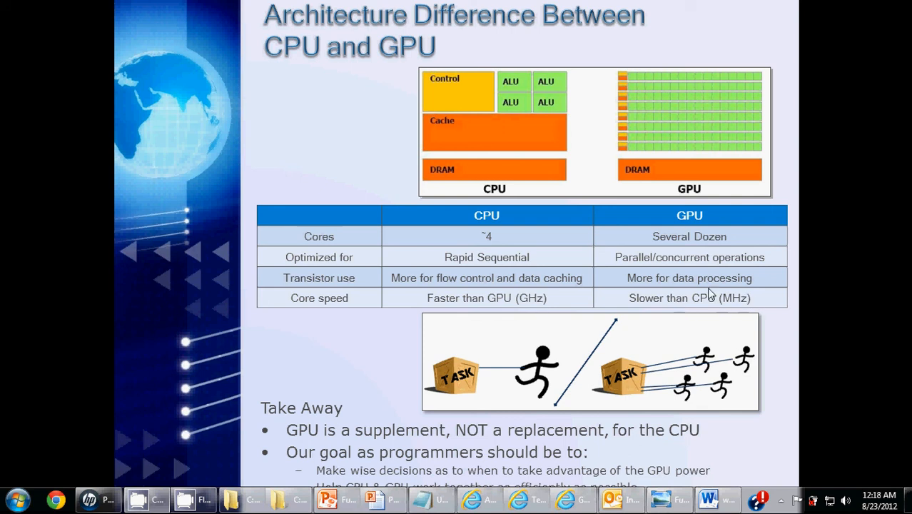
pyautogui.moveTo(737, 299)
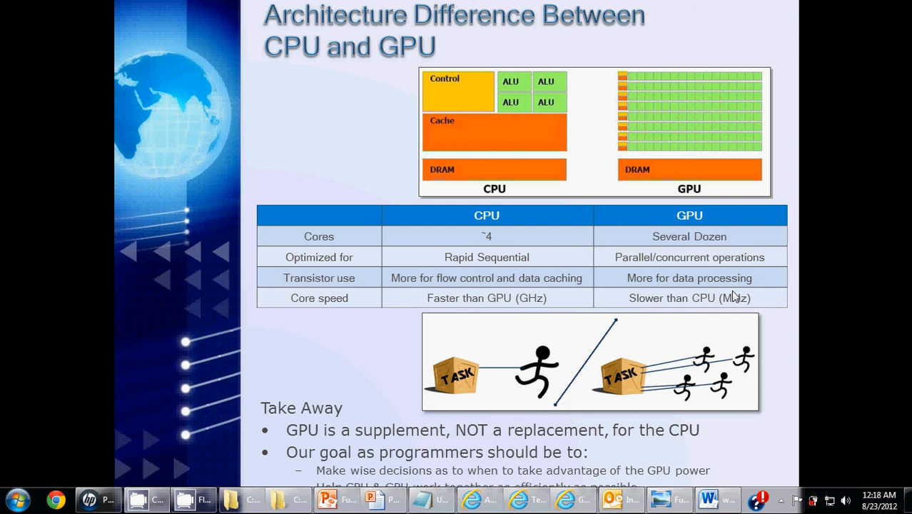
pyautogui.moveTo(756, 223)
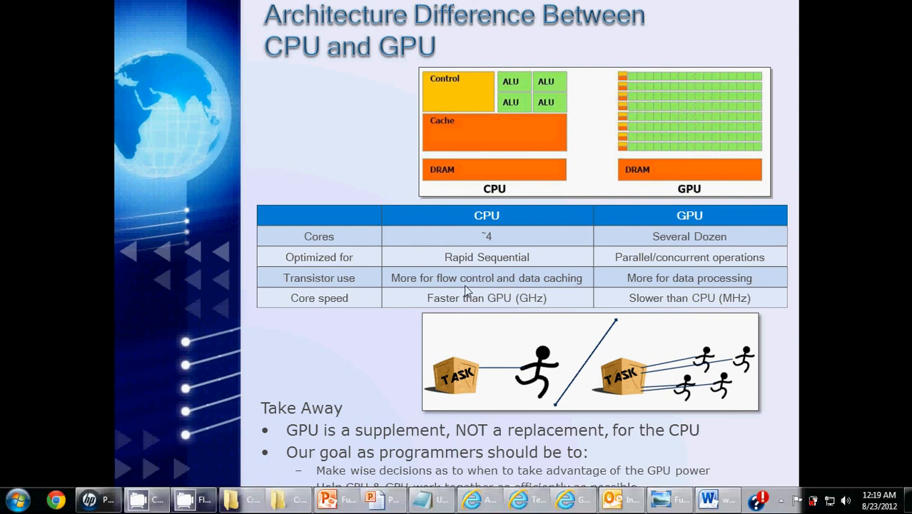
pyautogui.moveTo(611, 411)
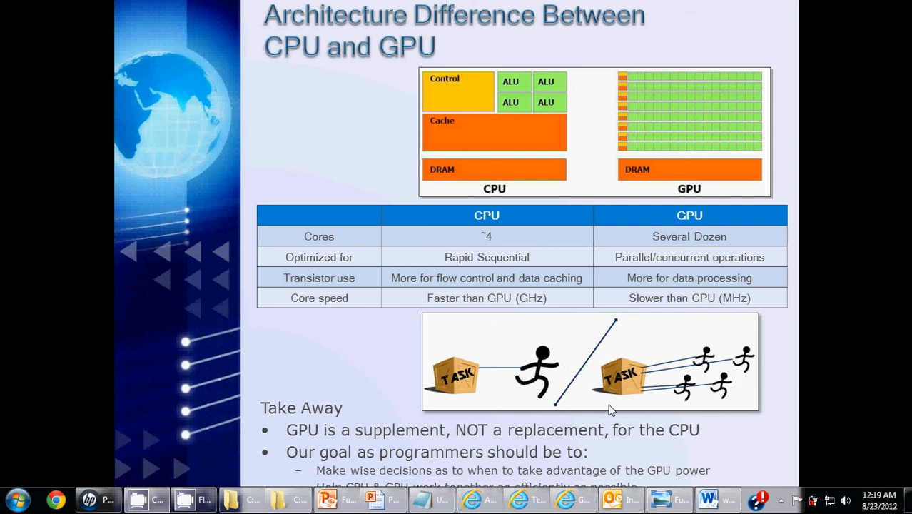
pyautogui.moveTo(372, 244)
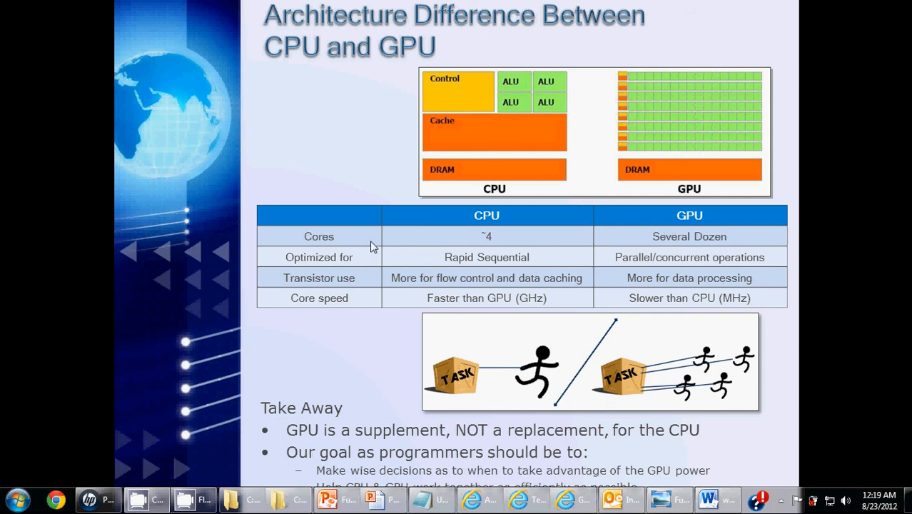
pyautogui.moveTo(539, 382)
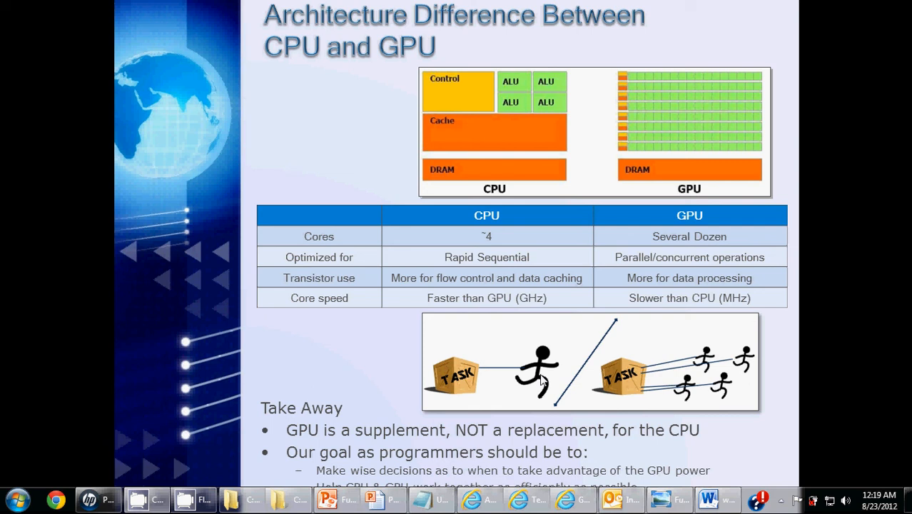
pyautogui.moveTo(712, 355)
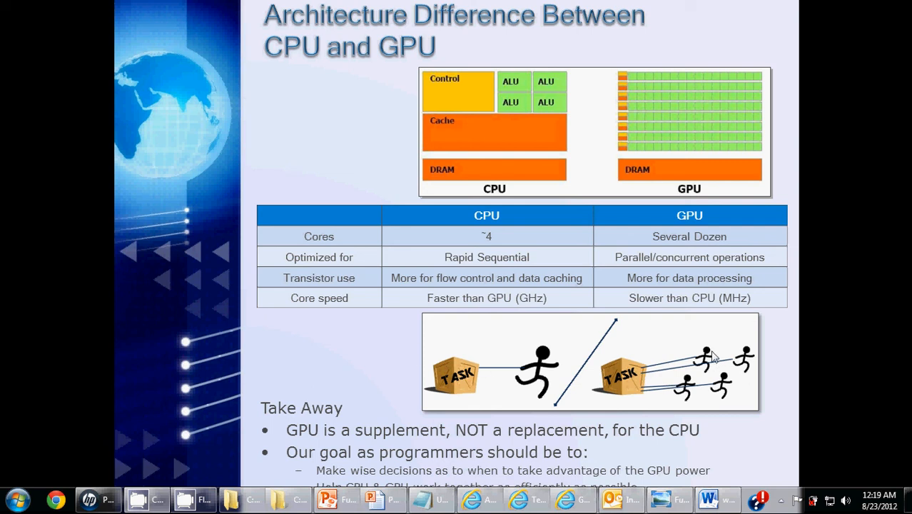
pyautogui.moveTo(691, 362)
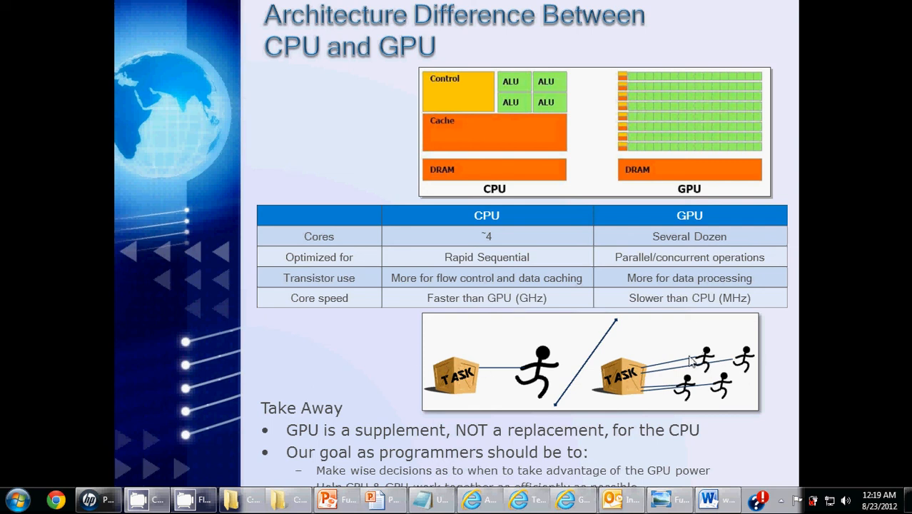
pyautogui.moveTo(717, 364)
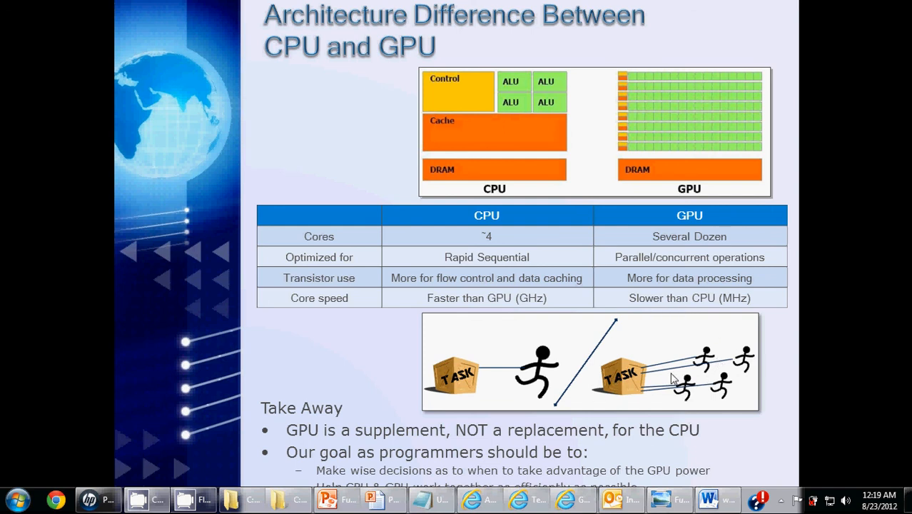
pyautogui.moveTo(691, 374)
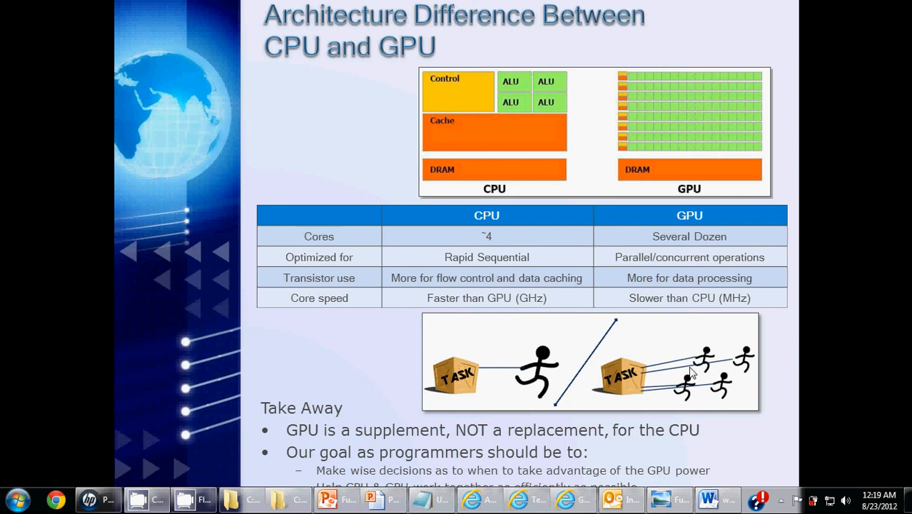
pyautogui.moveTo(650, 365)
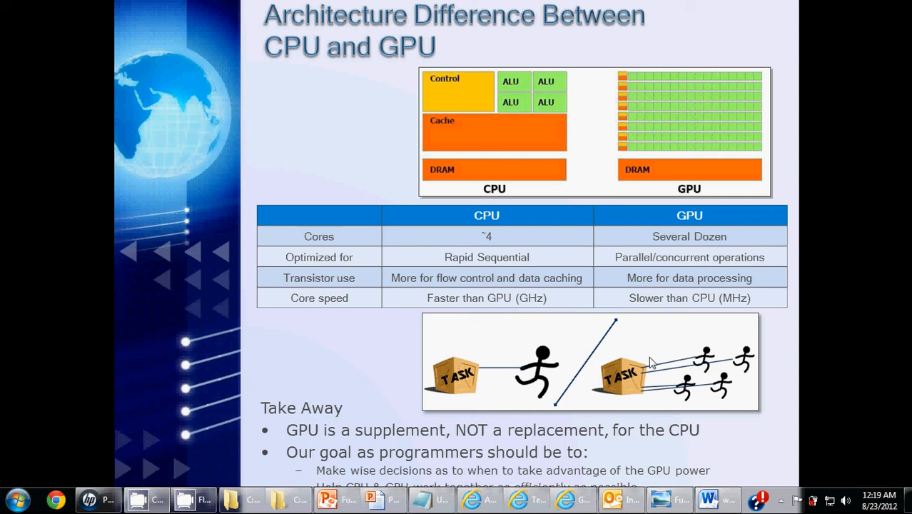
pyautogui.moveTo(442, 380)
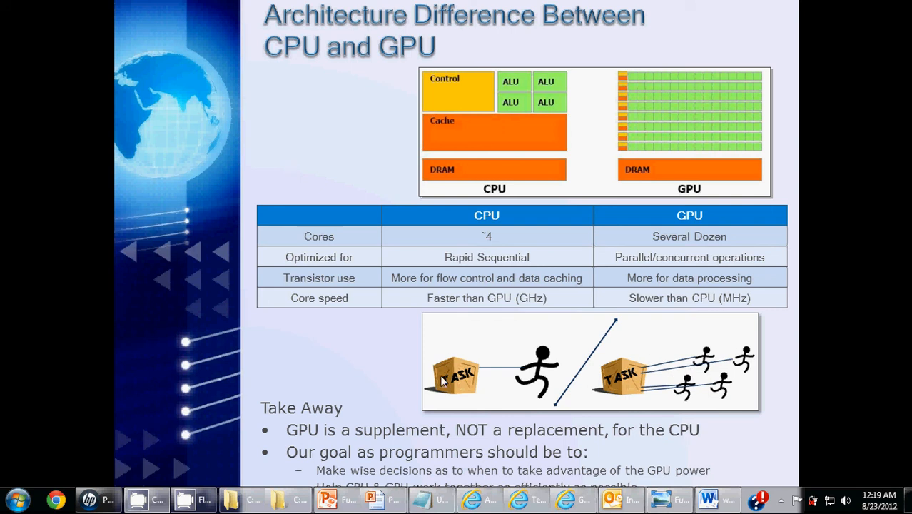